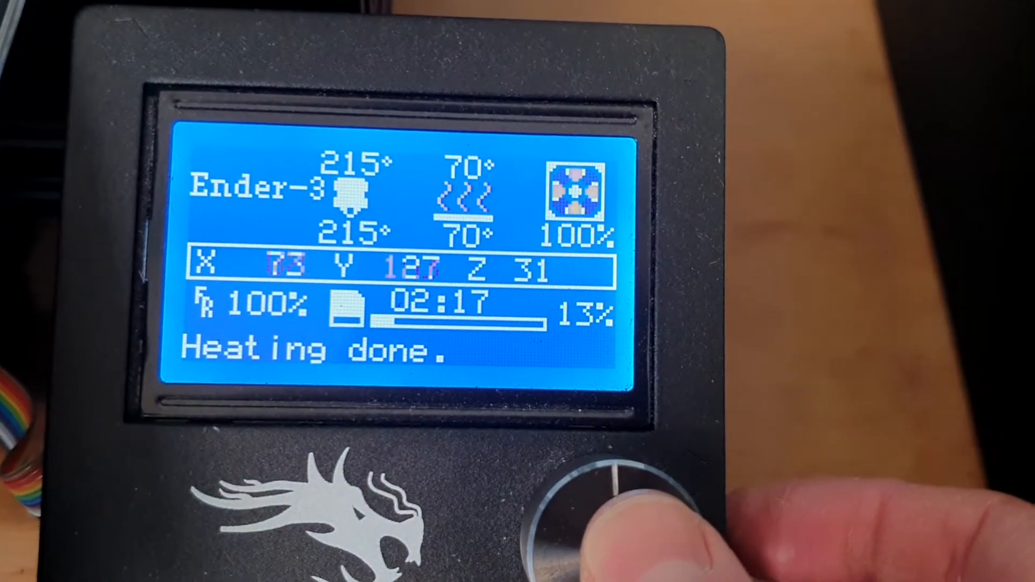
- Open the main menu with Tune, Control, Pause print and Stop print at 13% progress
left_click(616, 497)
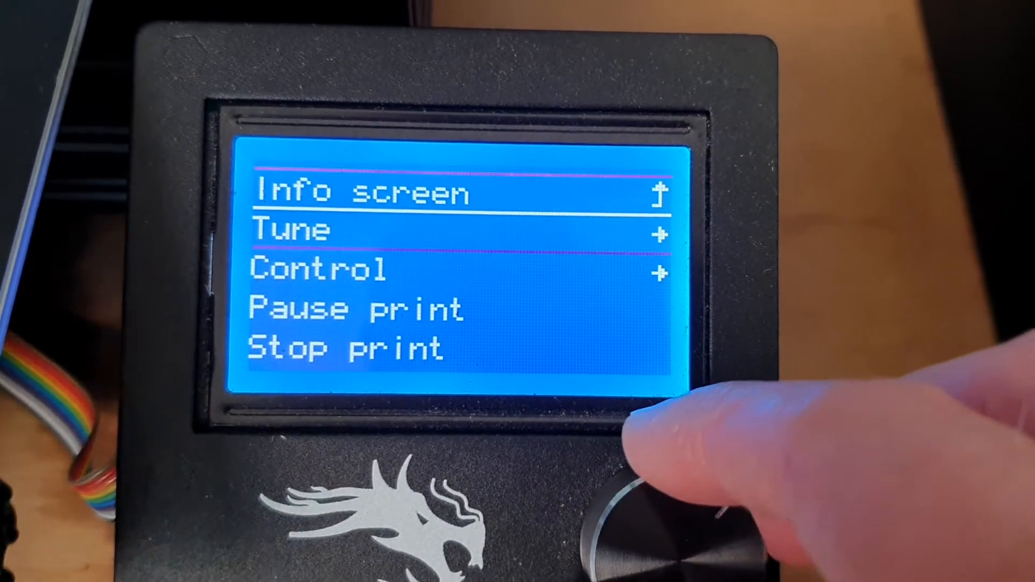